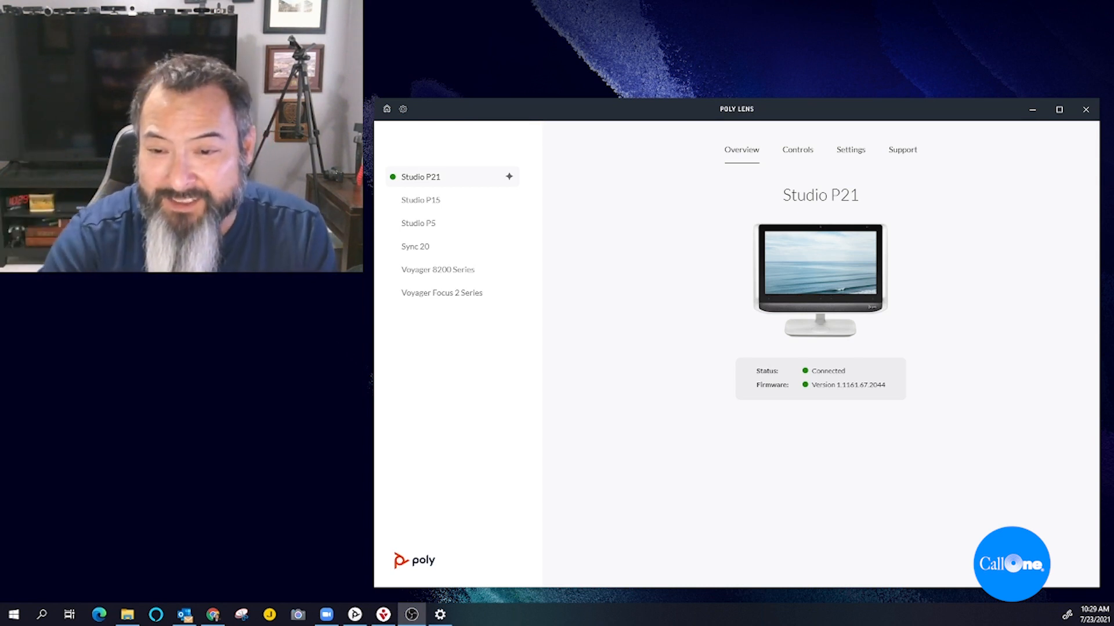
pyautogui.moveTo(734, 438)
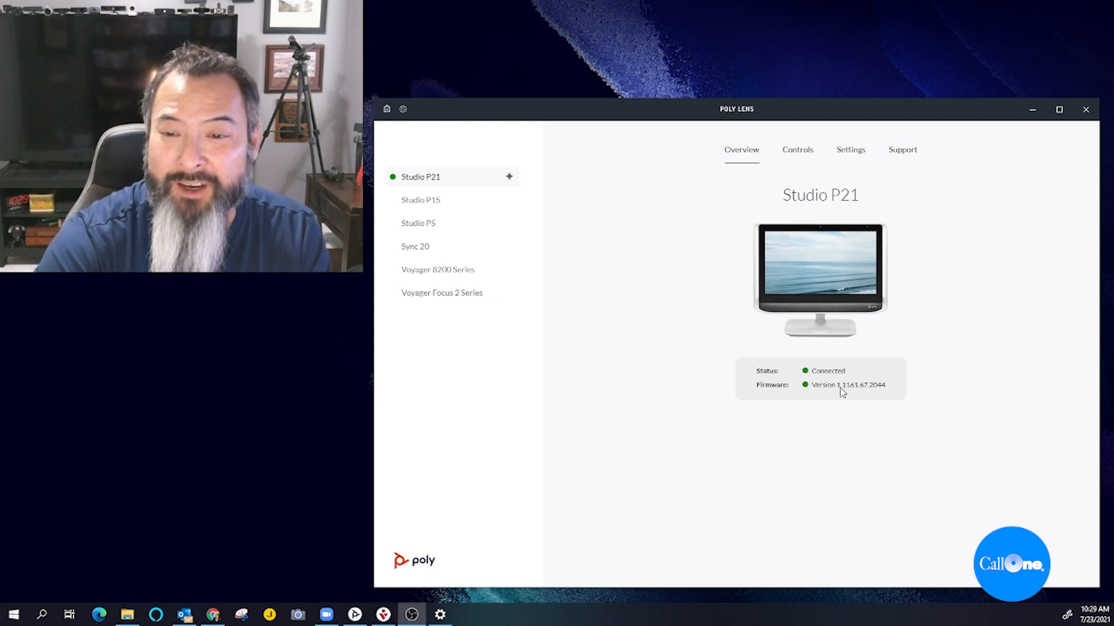
# - Show the Studio P21 camera image controls, scrolling the sliders from brightness down to Exposure
pyautogui.click(798, 150)
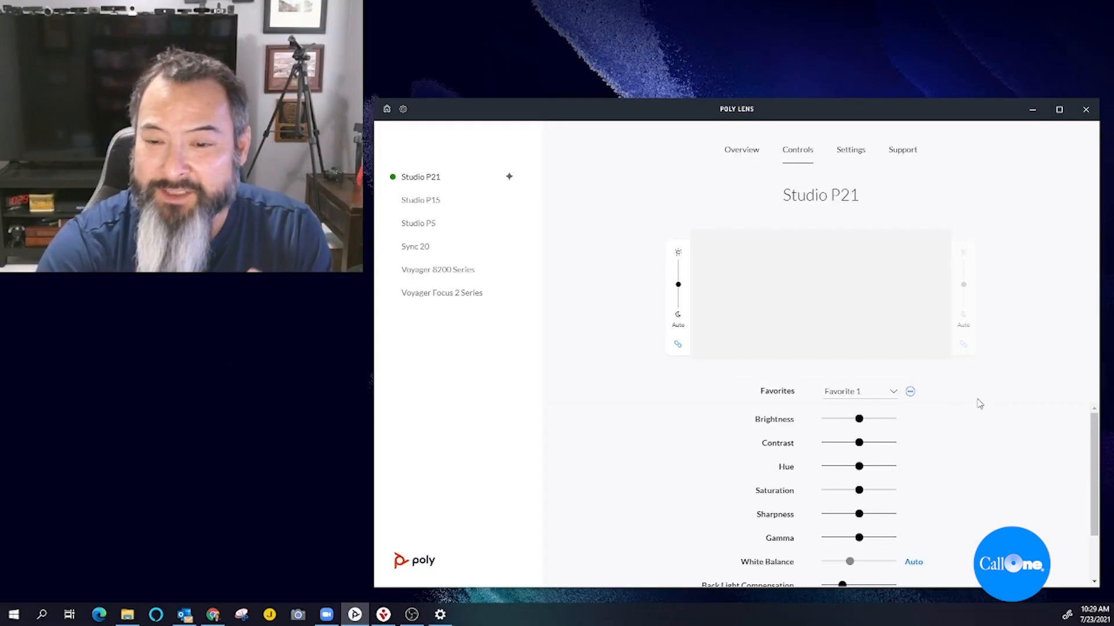
pyautogui.scroll(-3)
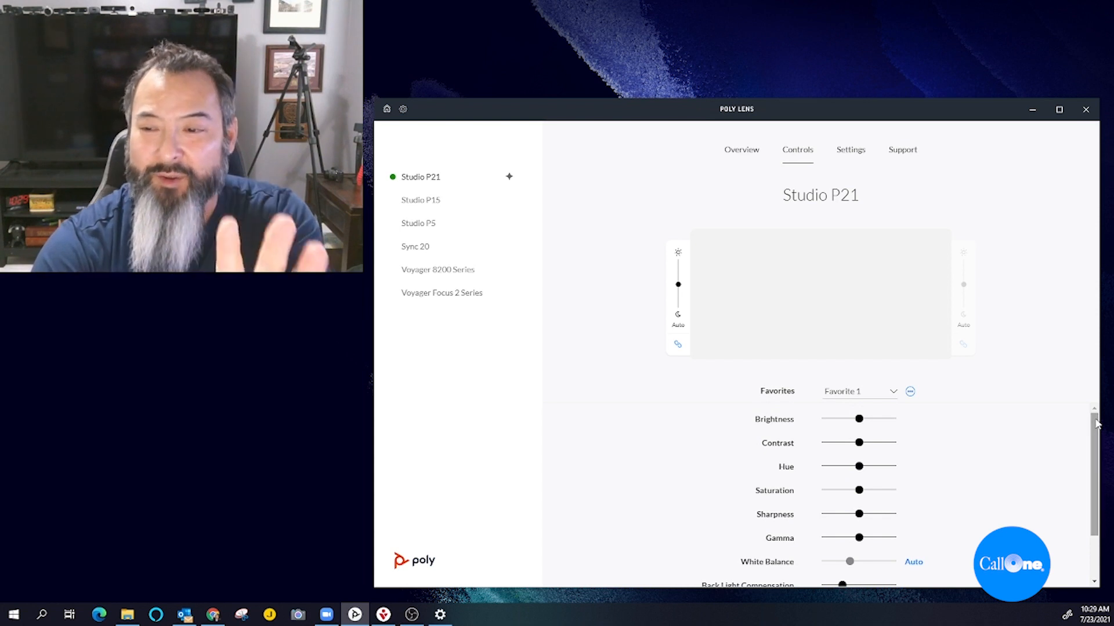
pyautogui.scroll(-3)
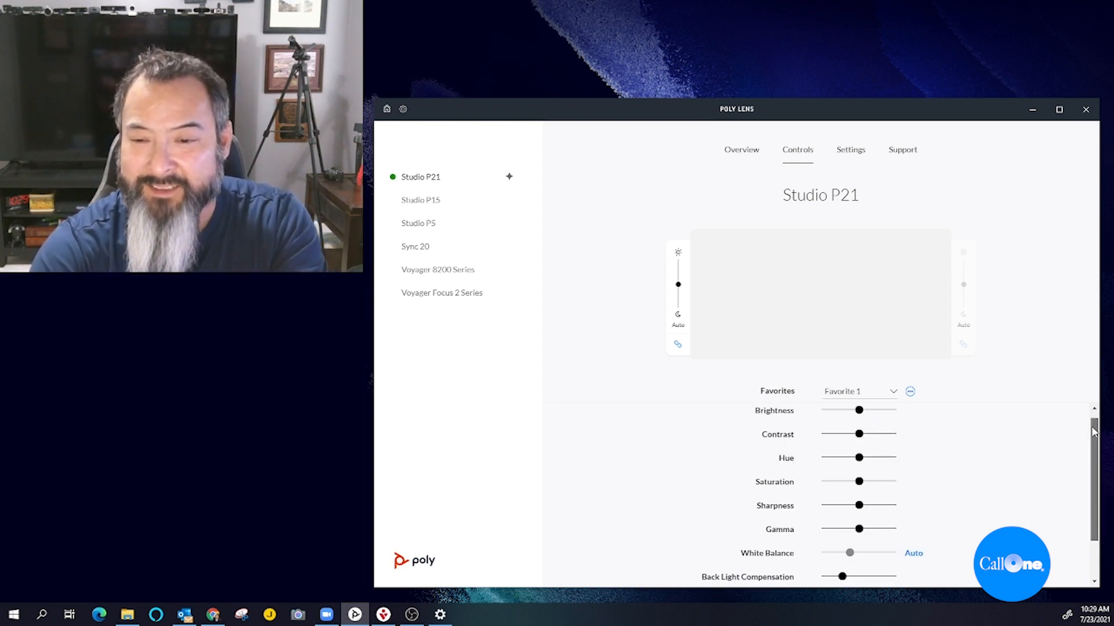
pyautogui.scroll(-3)
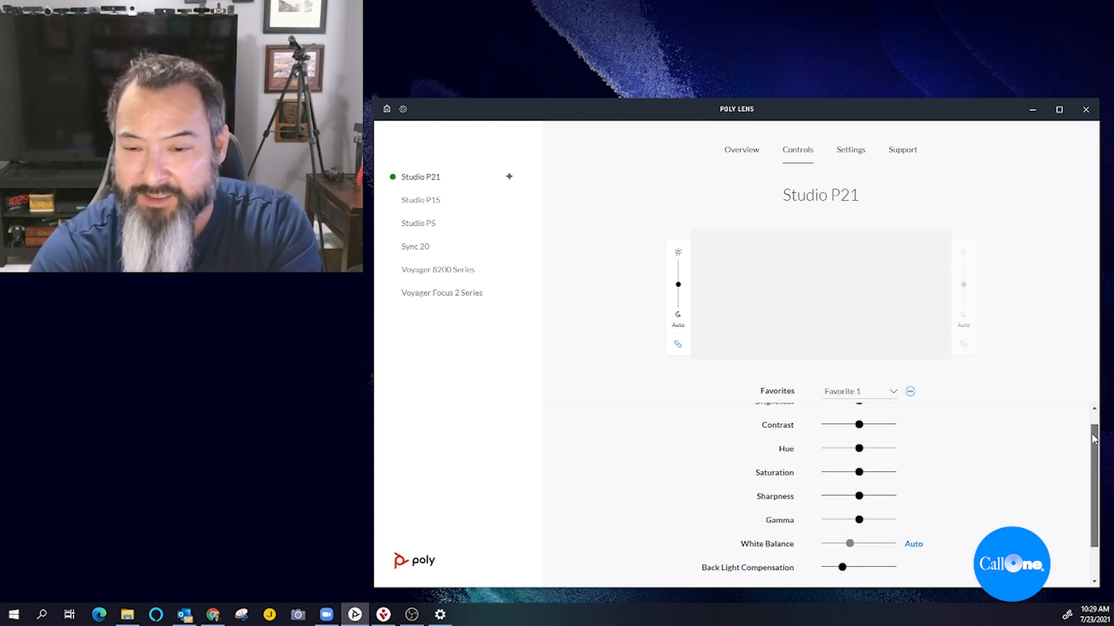
pyautogui.scroll(-3)
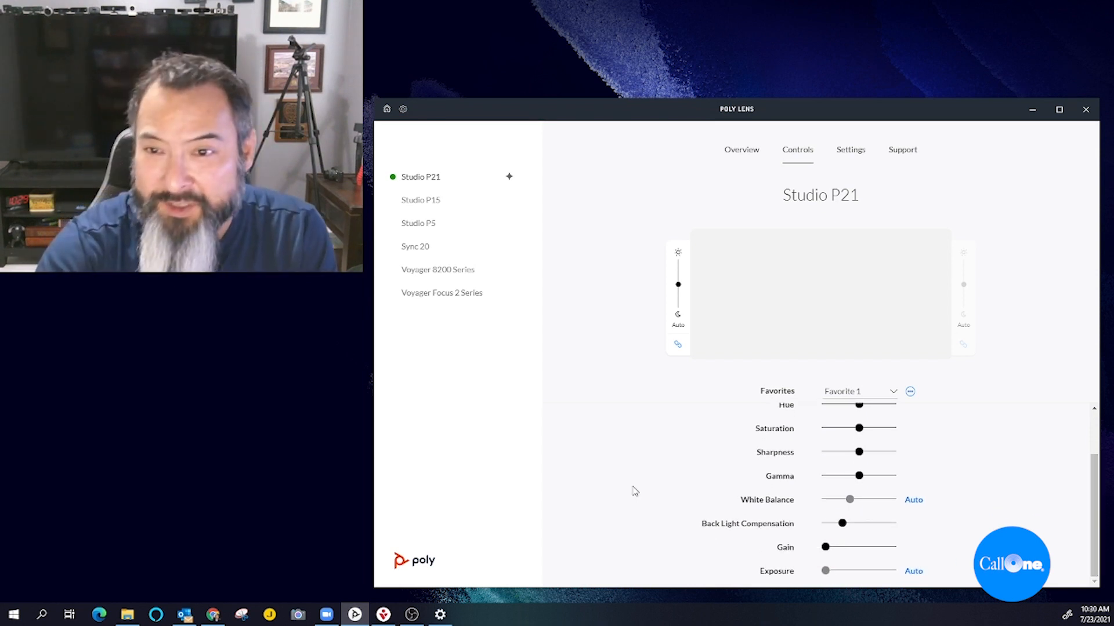
pyautogui.moveTo(932, 395)
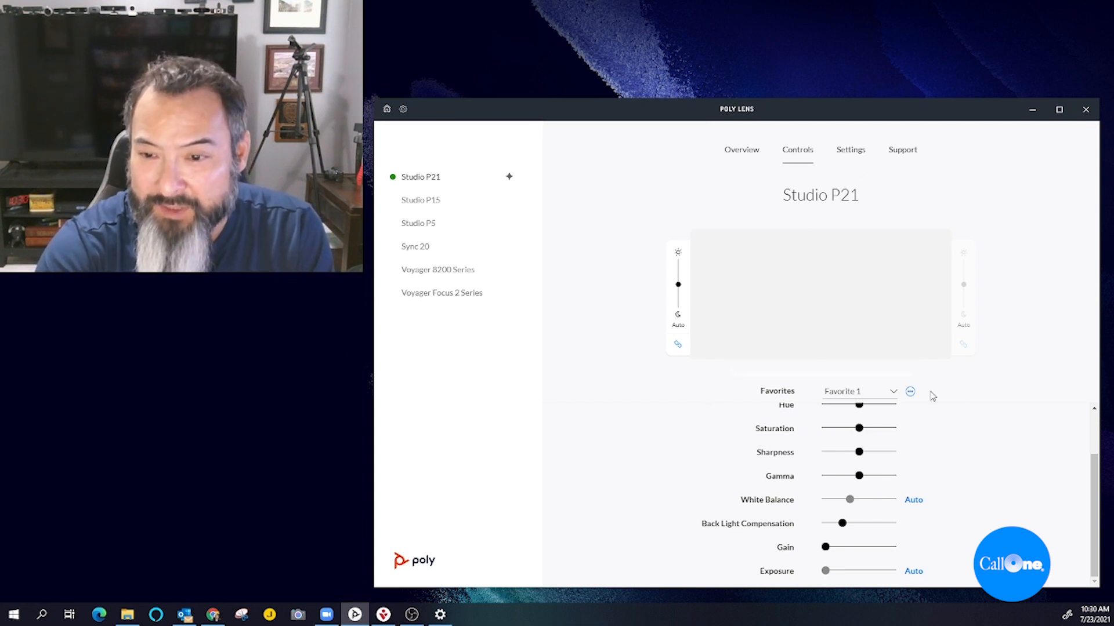
# - Keep Favorite 1 selected as the camera preset in the Favorites dropdown
pyautogui.click(859, 391)
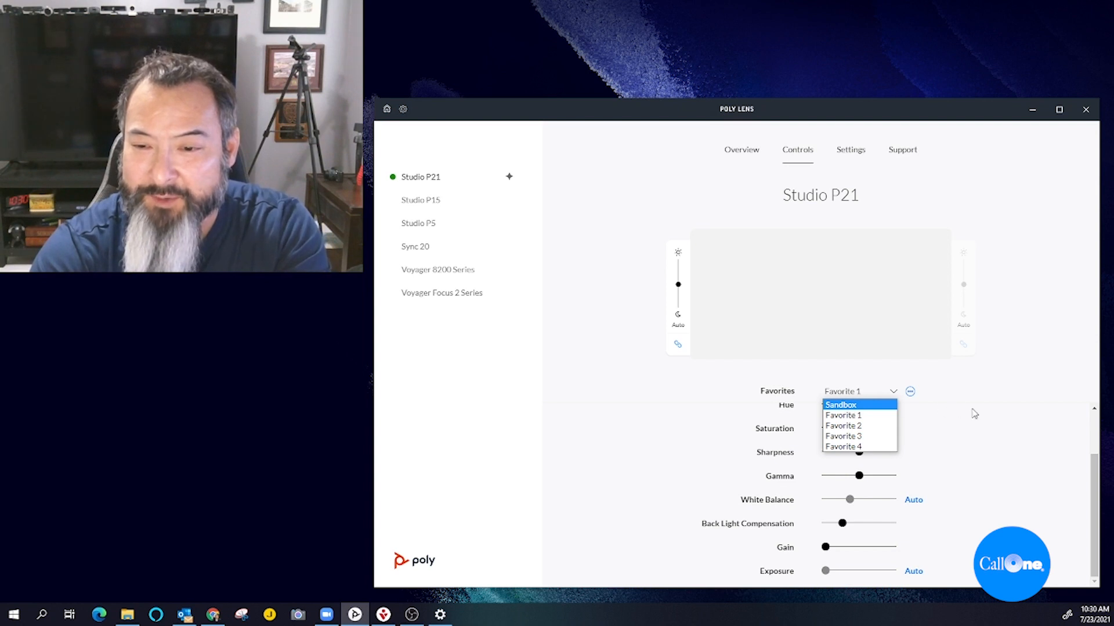
pyautogui.click(843, 415)
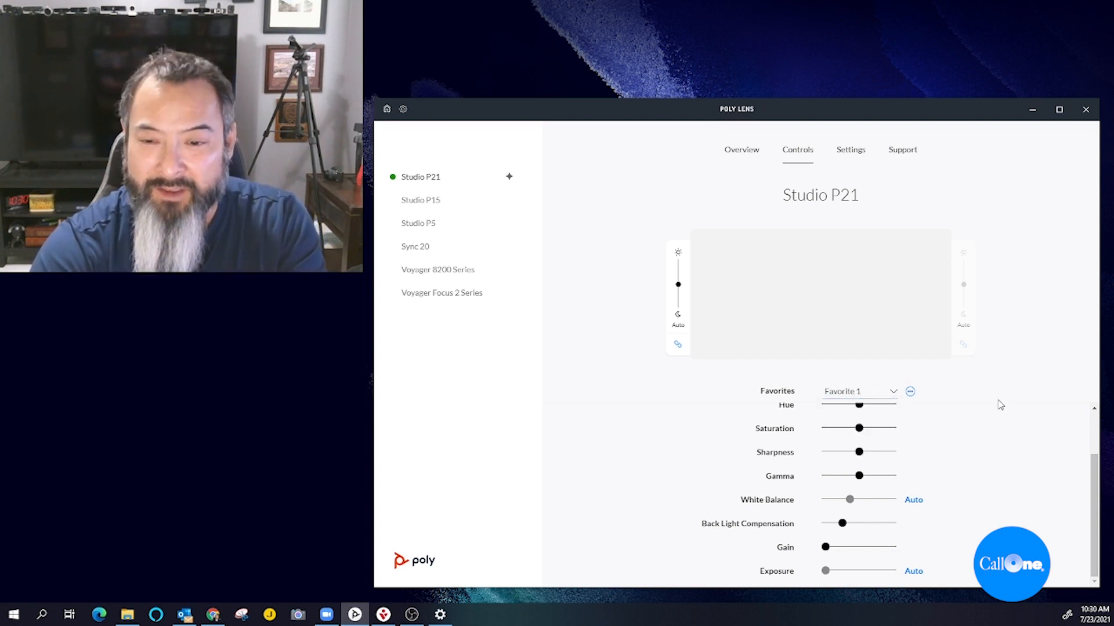
pyautogui.click(849, 149)
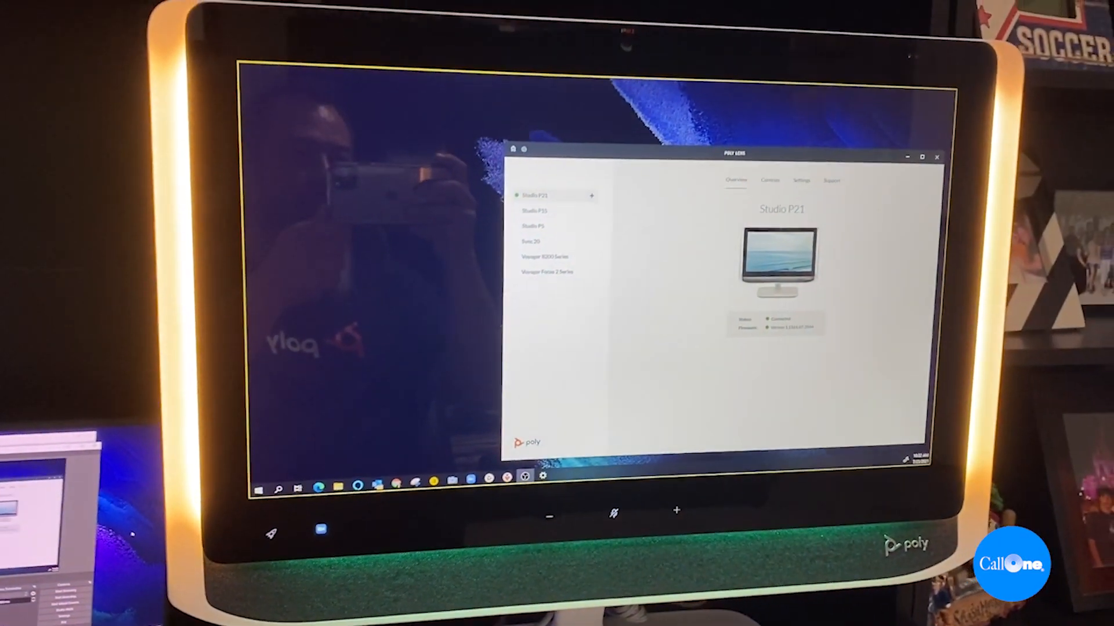
# - Review Studio P21 general settings, keeping Zoom as the App Button platform, then return to Overview
pyautogui.click(850, 150)
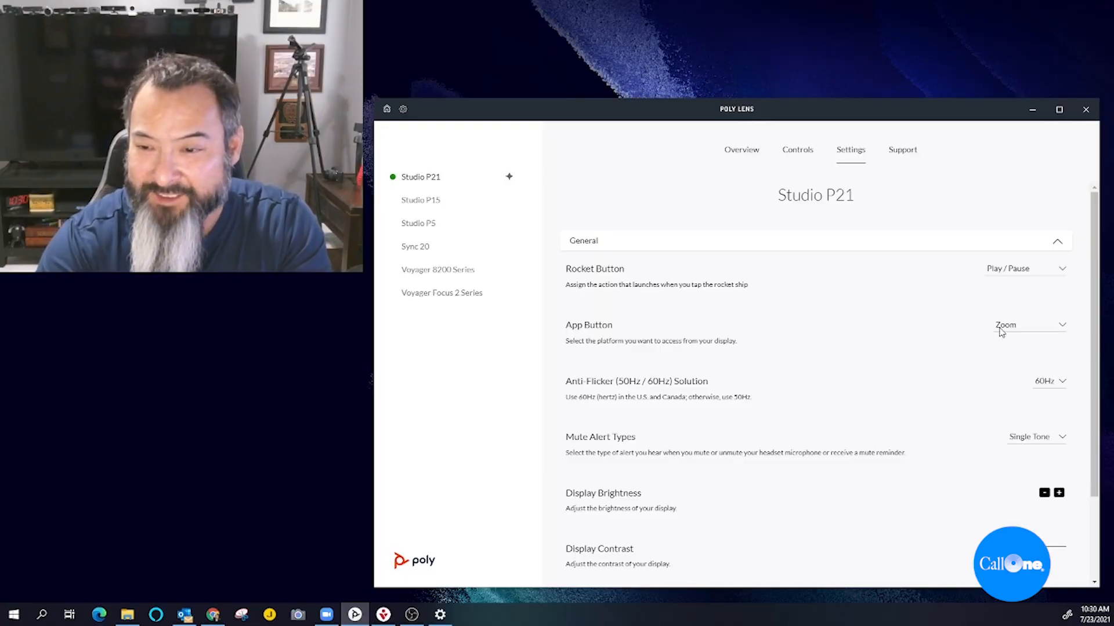
pyautogui.moveTo(903, 350)
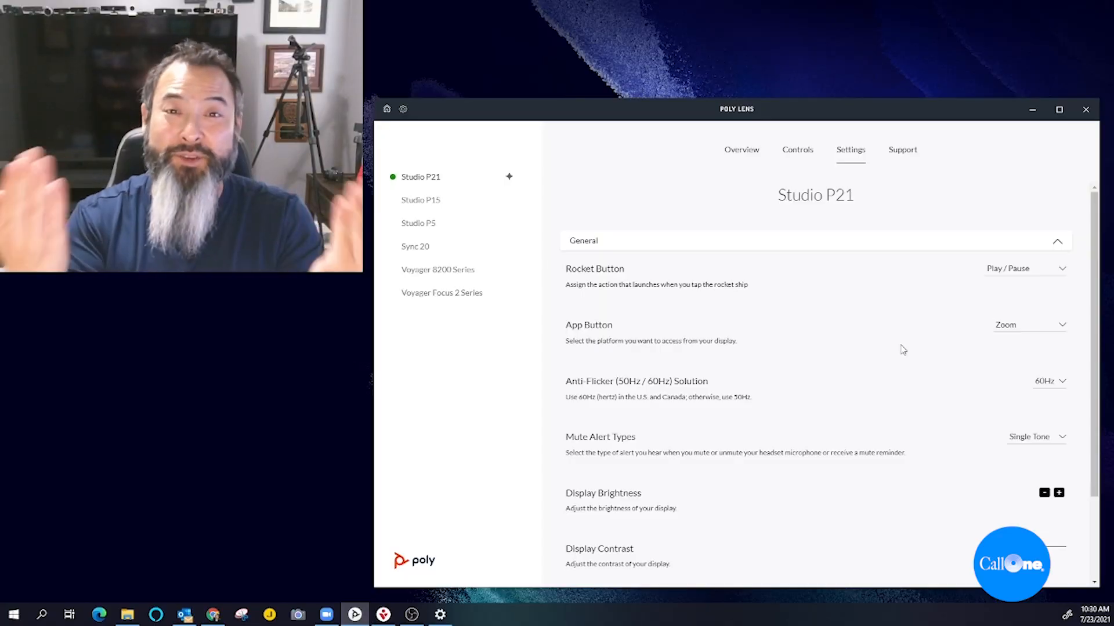
pyautogui.click(1030, 324)
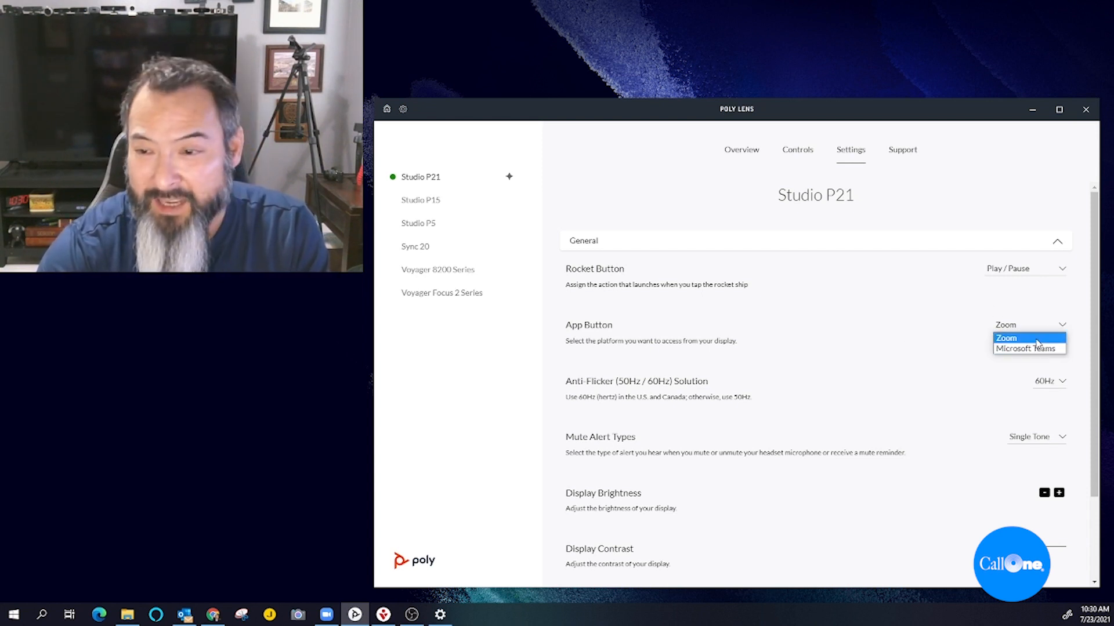
pyautogui.click(1007, 338)
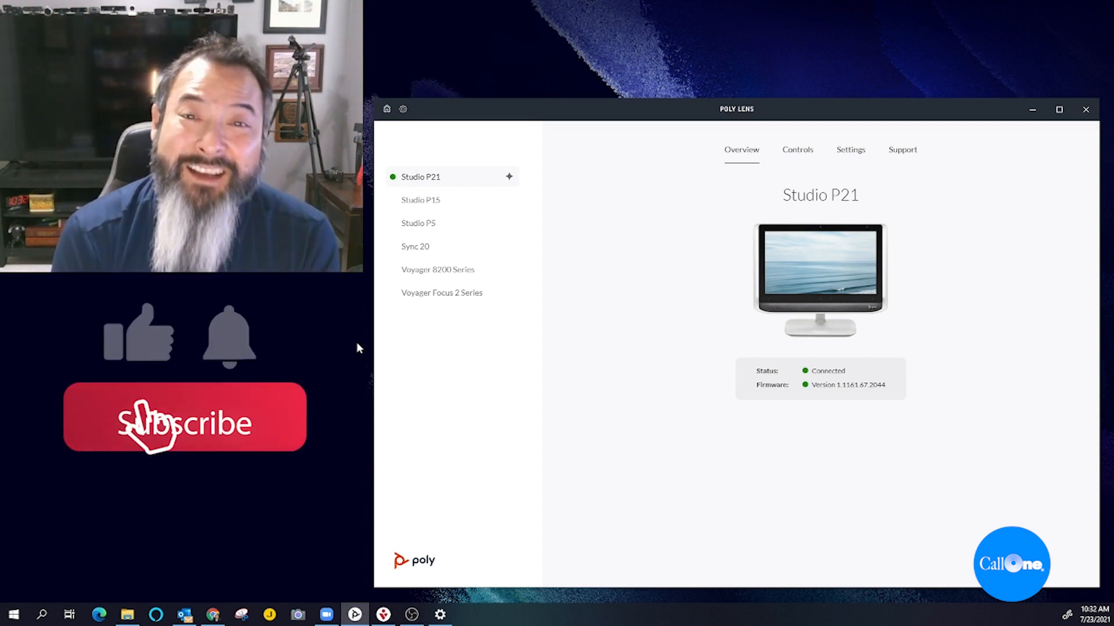
pyautogui.click(184, 425)
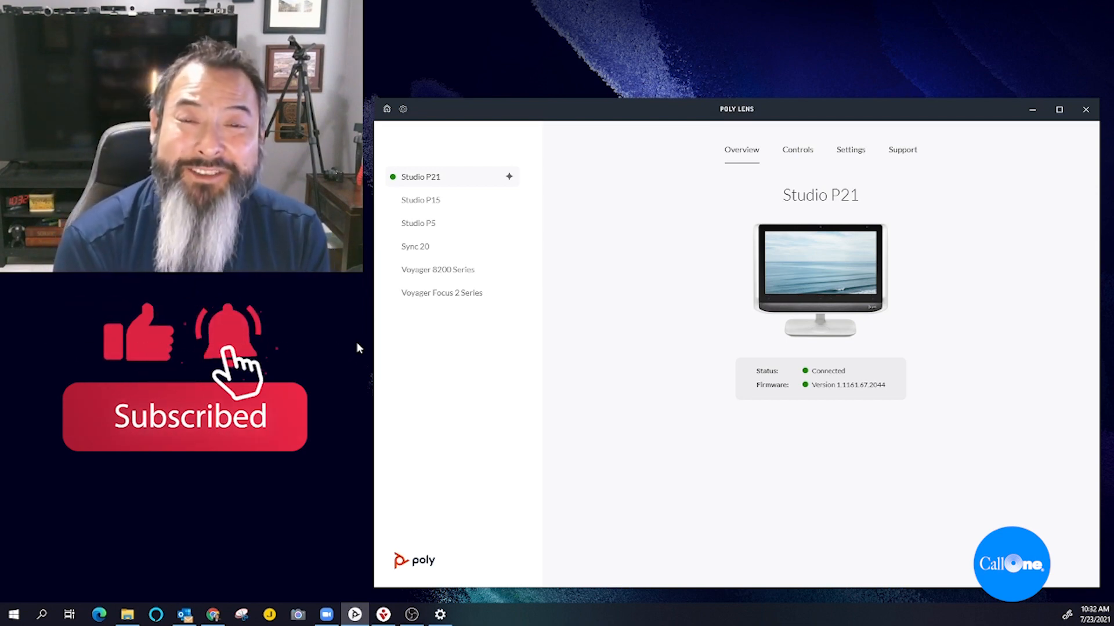